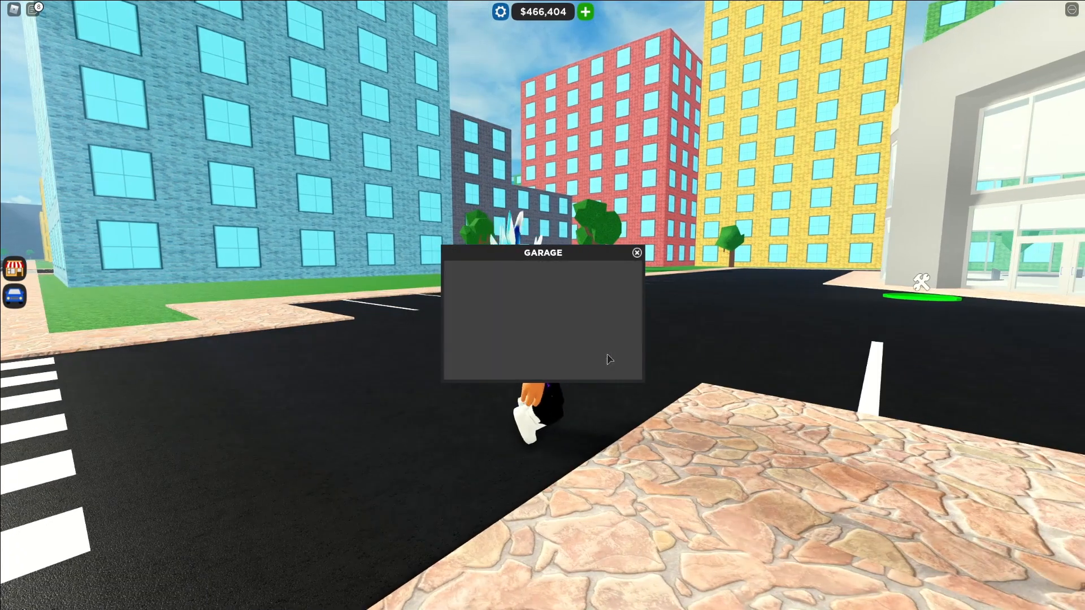
# Close the empty Garage window and drive the white car down the street with W.
pyautogui.click(635, 252)
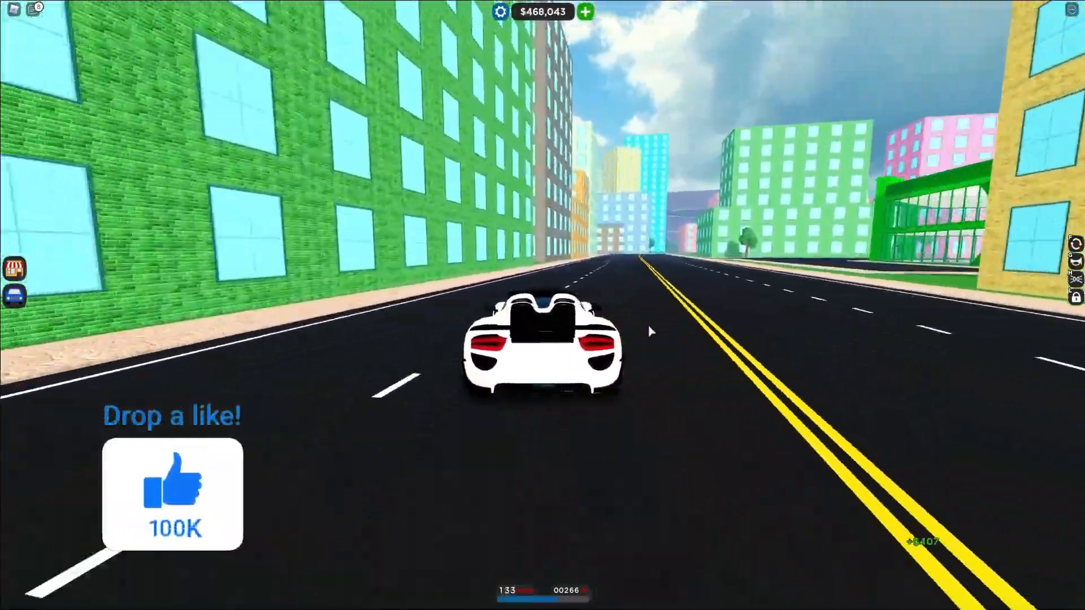
pyautogui.press('w')
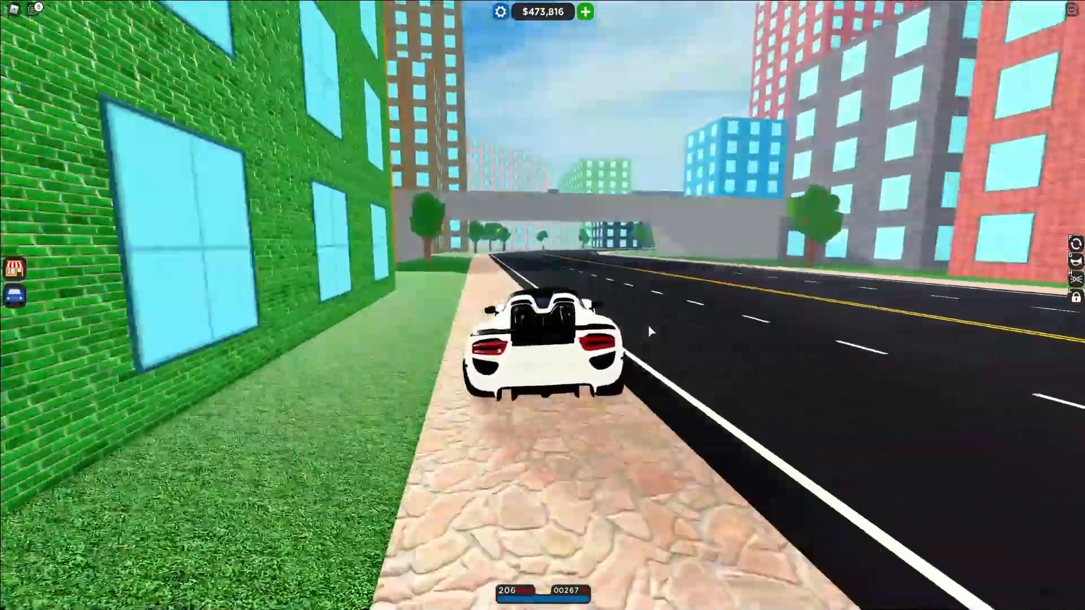
pyautogui.press('w')
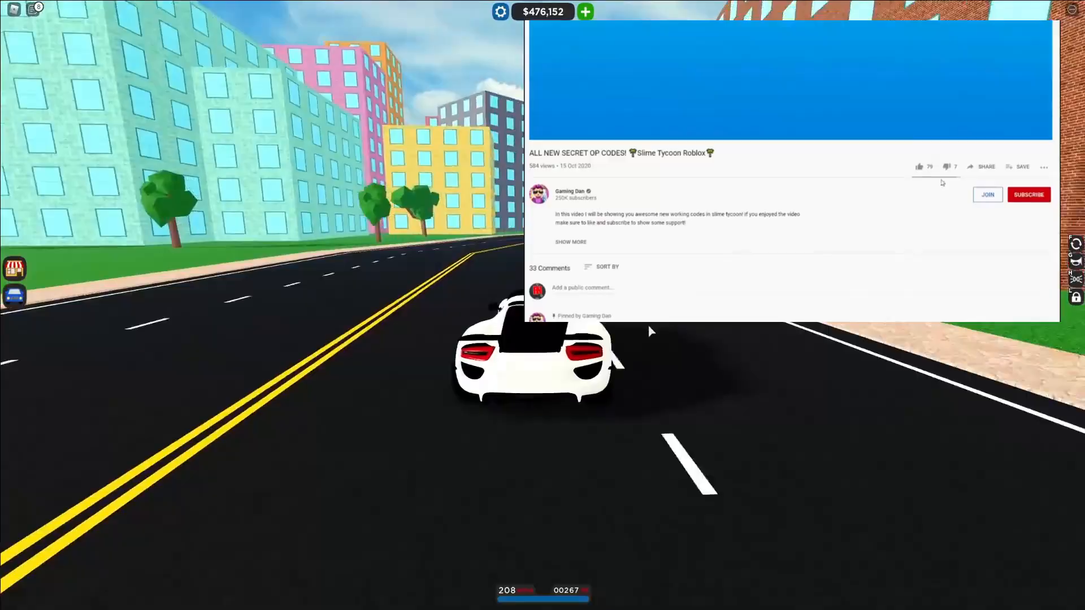
pyautogui.click(1028, 194)
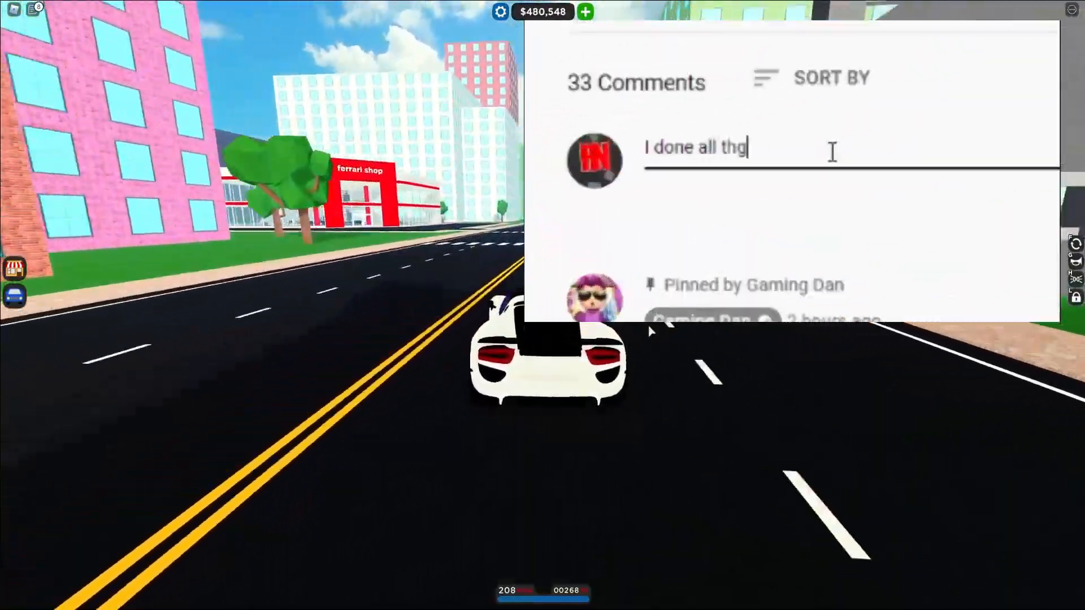
pyautogui.write('e steps! us')
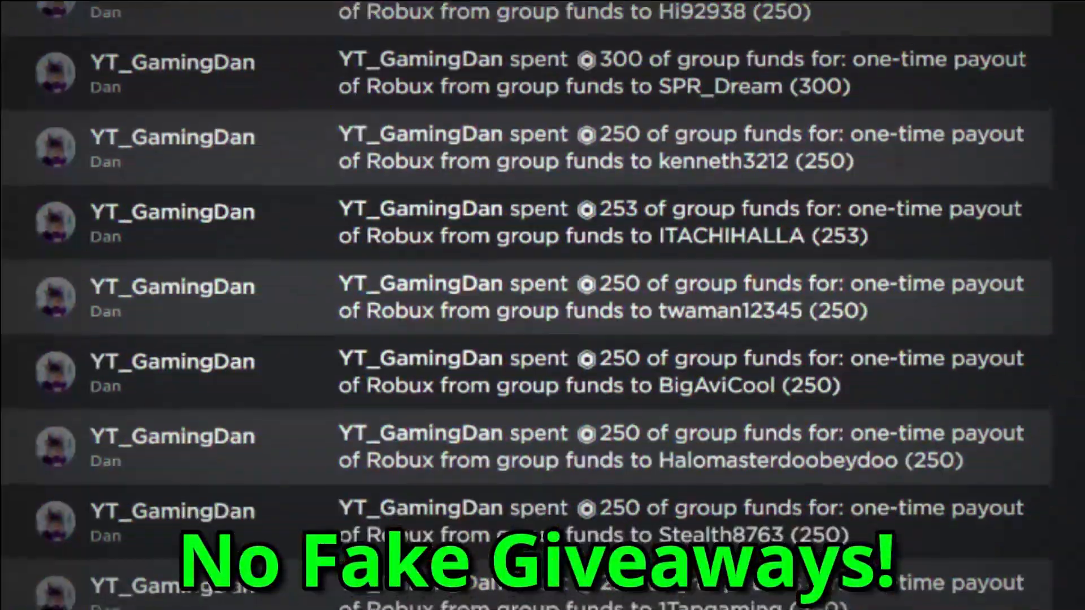
pyautogui.scroll(-3)
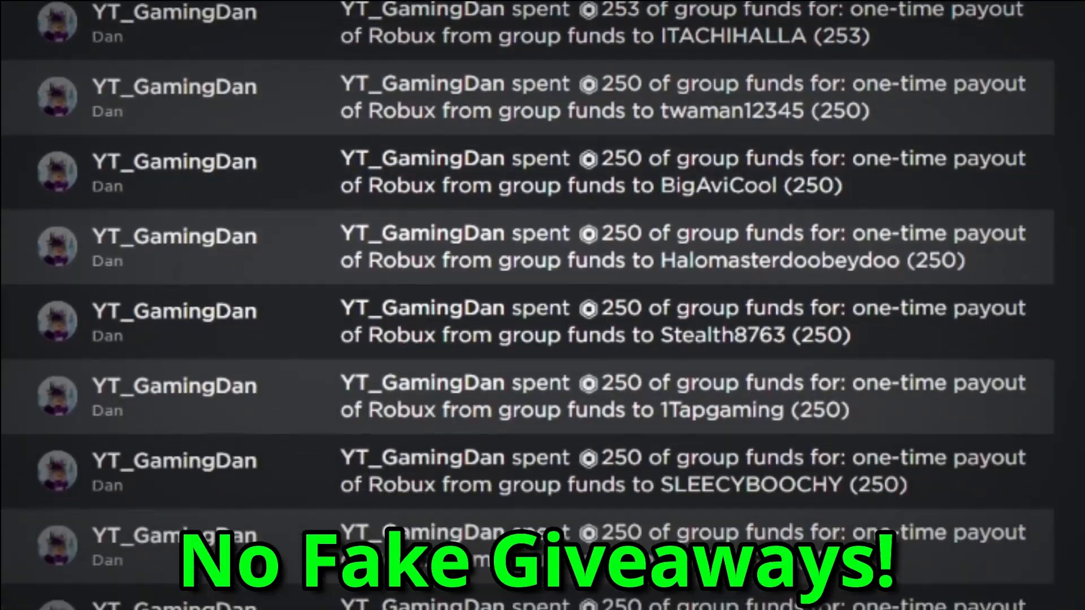
pyautogui.scroll(-3)
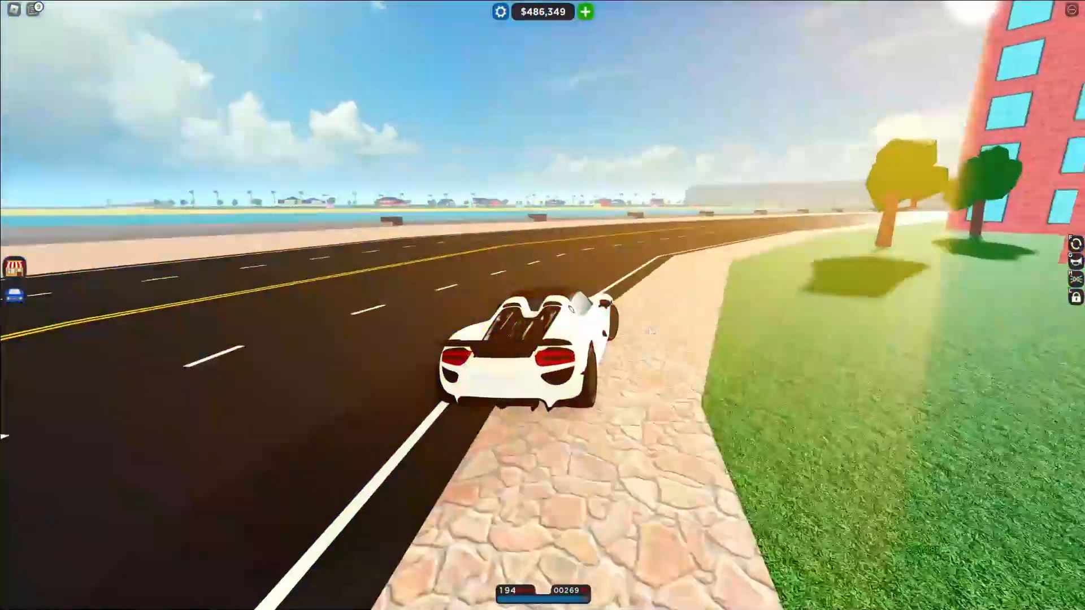
# Drive along the coastal road and around the bend back into the city.
pyautogui.press('w')
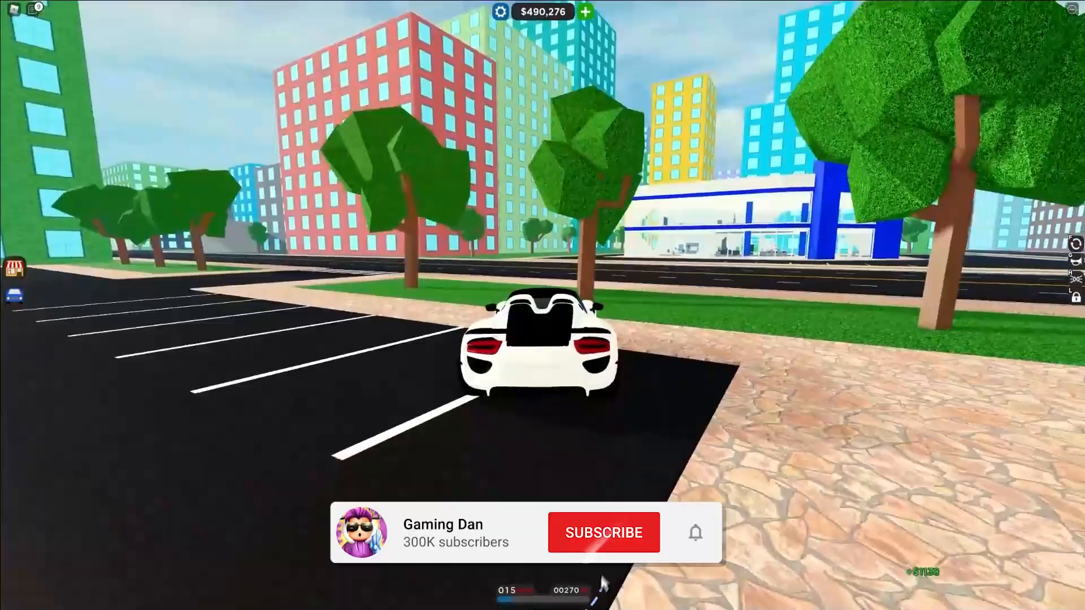
pyautogui.click(603, 532)
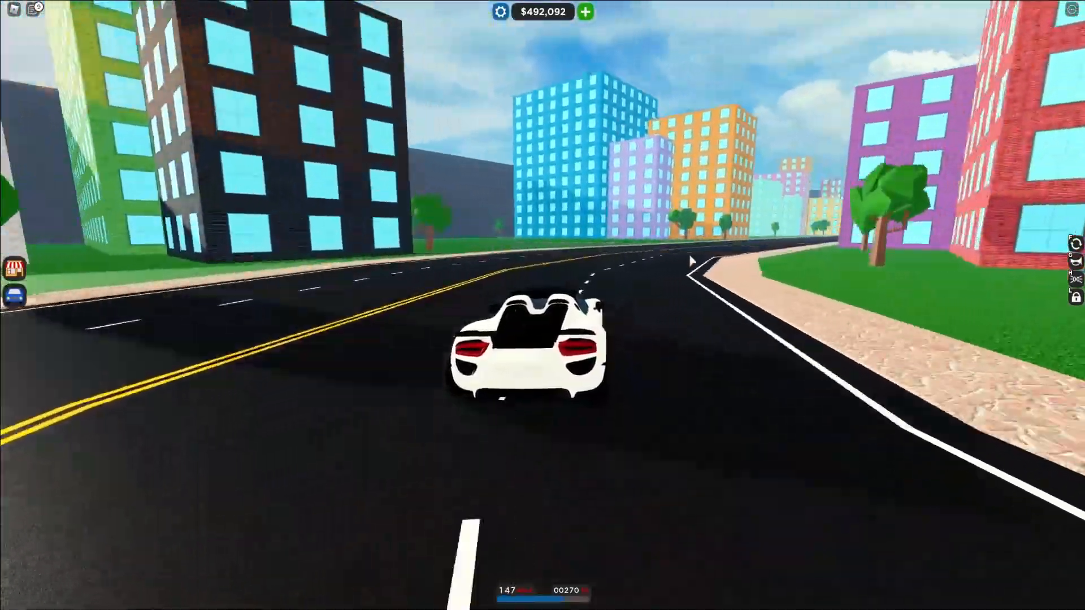
pyautogui.press('w')
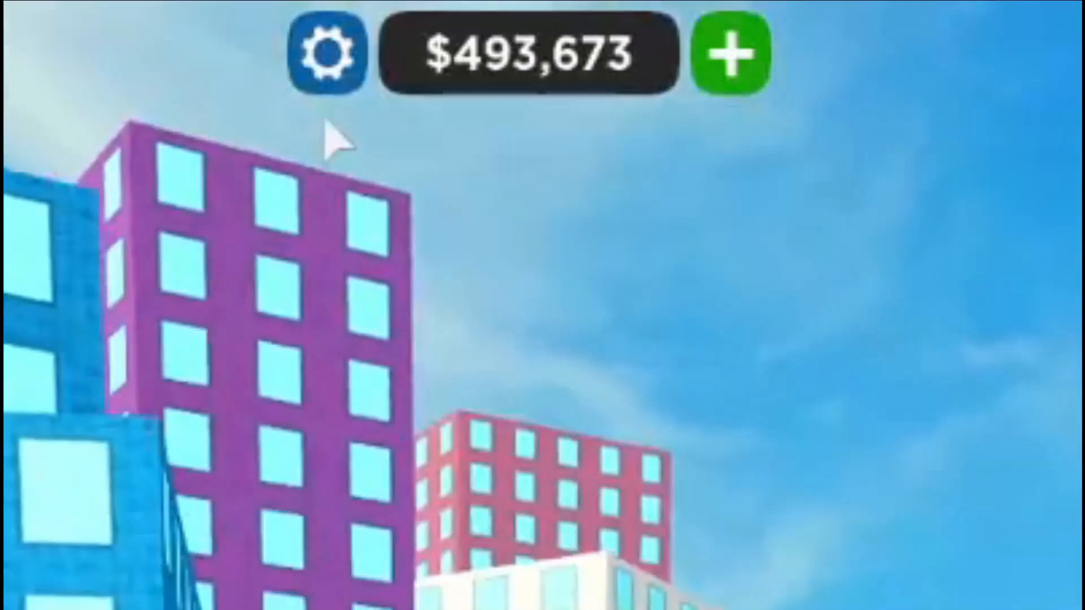
# Open Settings from the gear icon beside the cash counter.
pyautogui.click(330, 53)
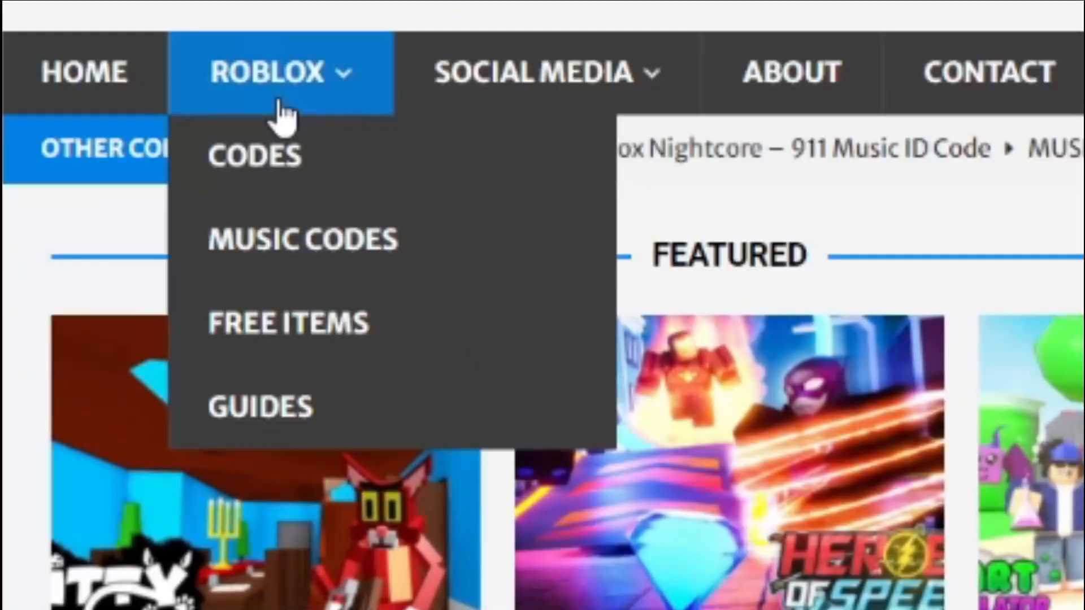
# Open the CODES page under the ROBLOX menu and browse the A–Z list.
pyautogui.click(253, 155)
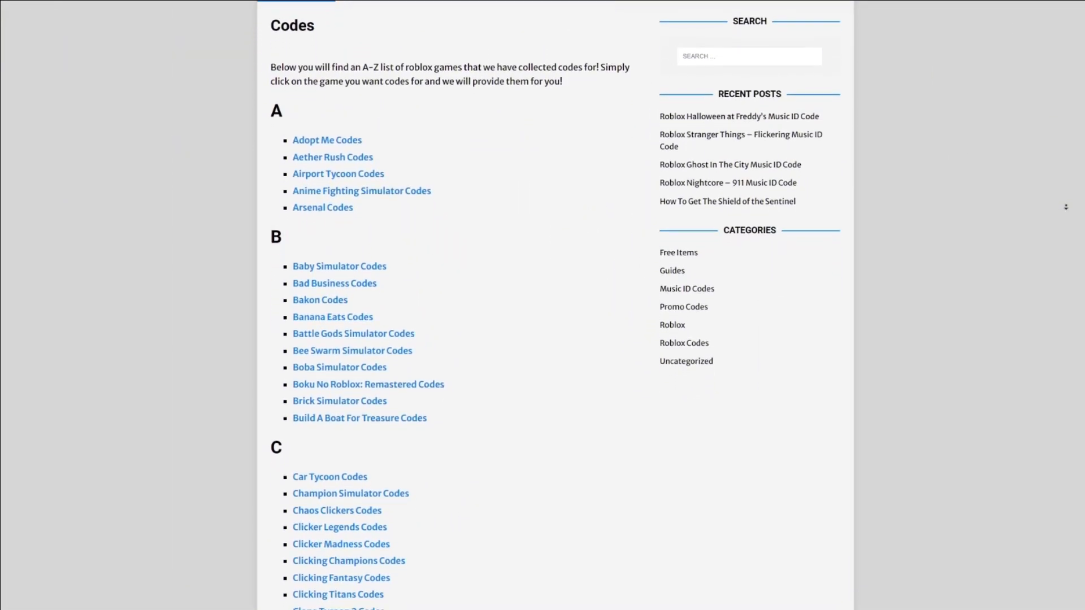
pyautogui.scroll(-3)
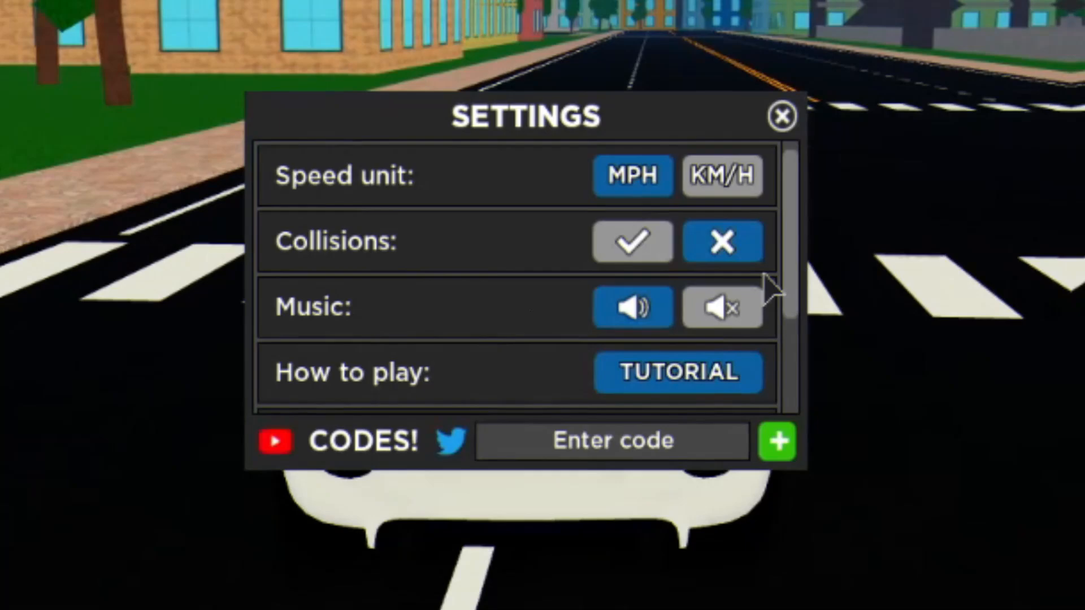
# Enter and submit the codes 50kSubs and ThumbsUp in the Settings code box.
pyautogui.write('50kSubs')
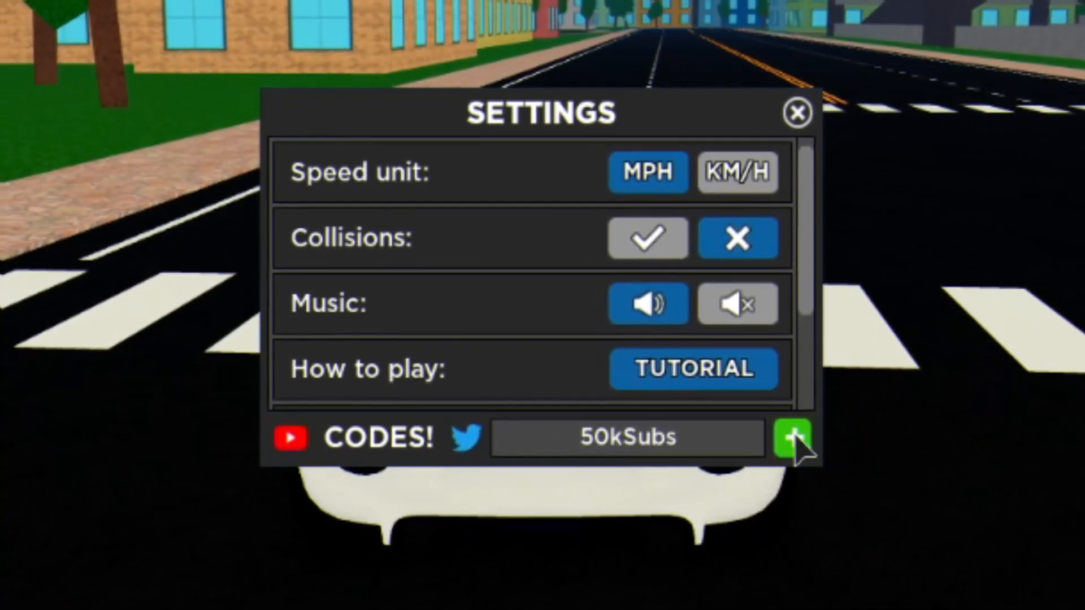
pyautogui.click(783, 437)
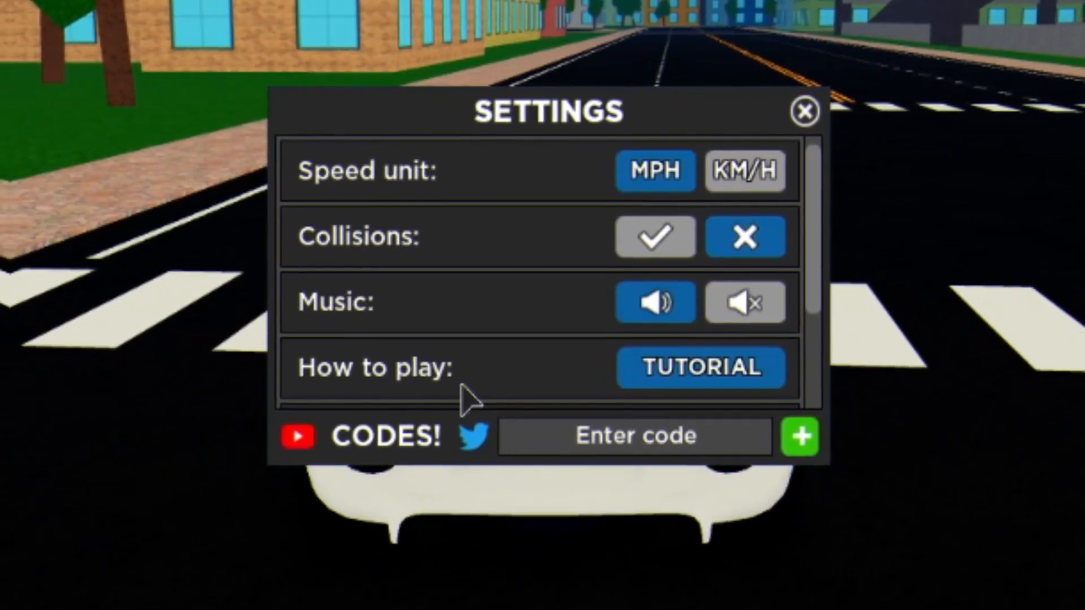
pyautogui.write('ThumbsUp')
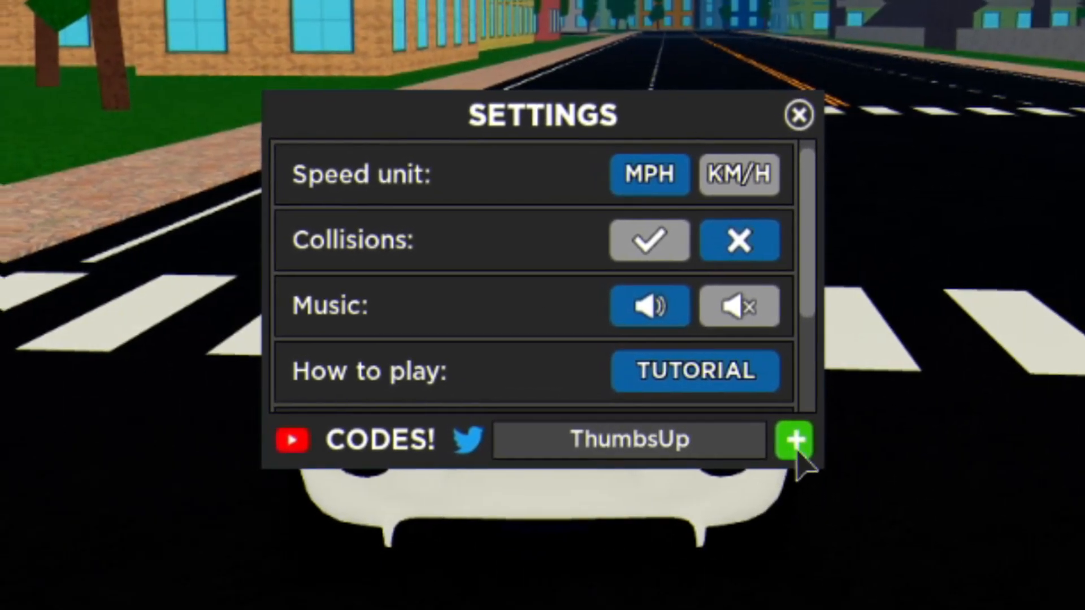
pyautogui.click(793, 439)
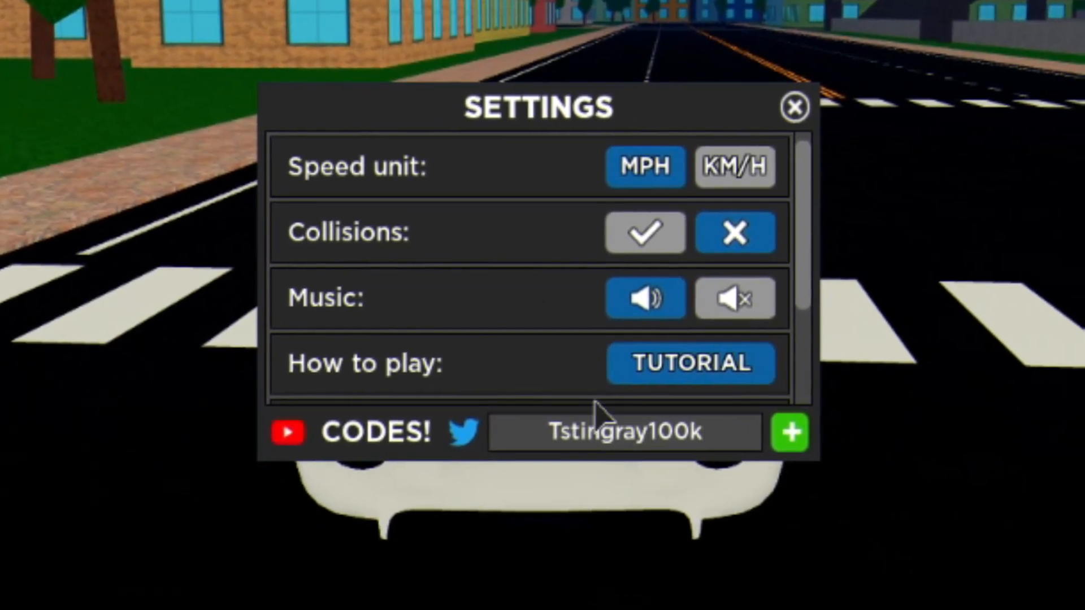
# Submit Tstingray100k and CLASSICS, dismiss the $30,000 reward, and ready the code box again.
pyautogui.click(787, 432)
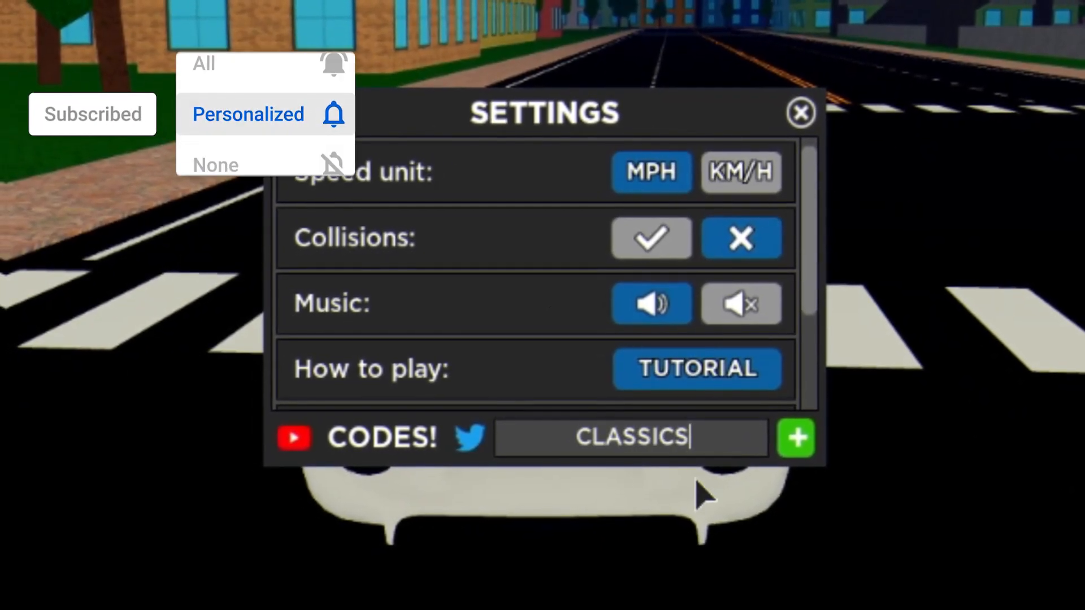
pyautogui.click(795, 436)
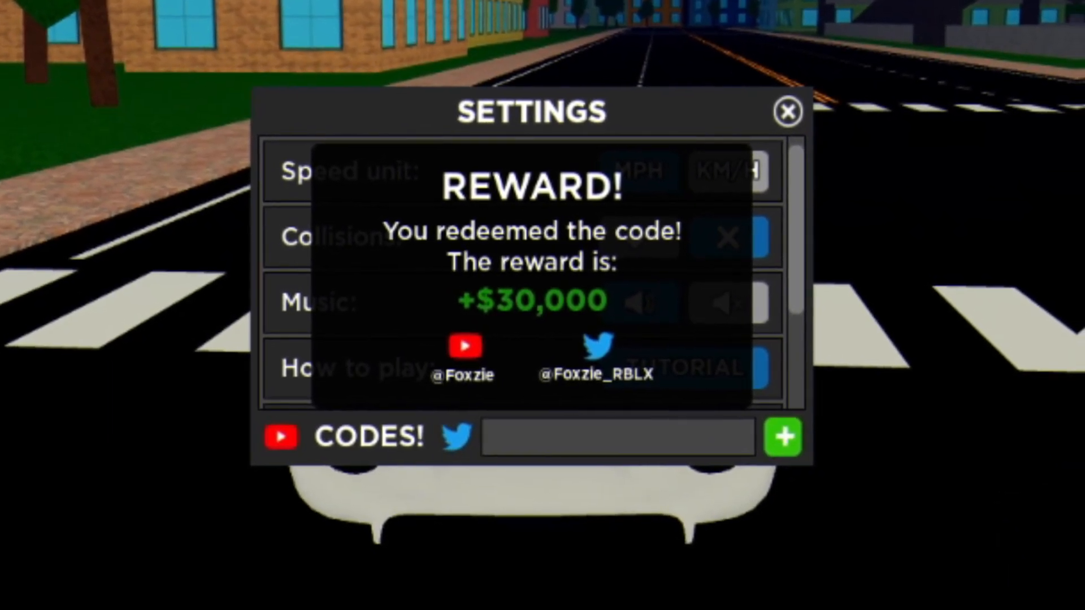
pyautogui.click(725, 238)
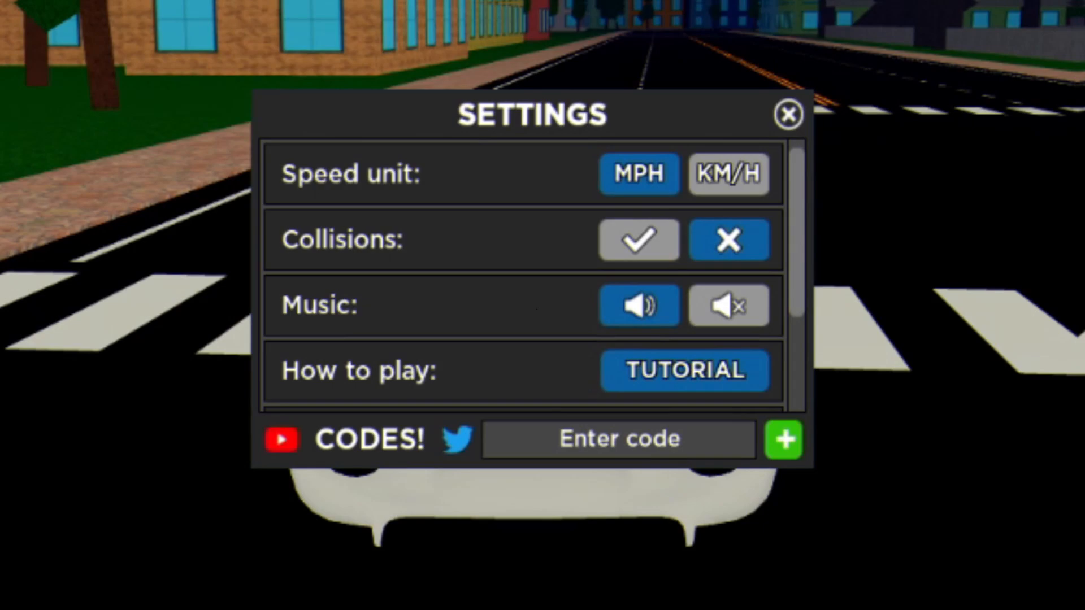
pyautogui.click(618, 438)
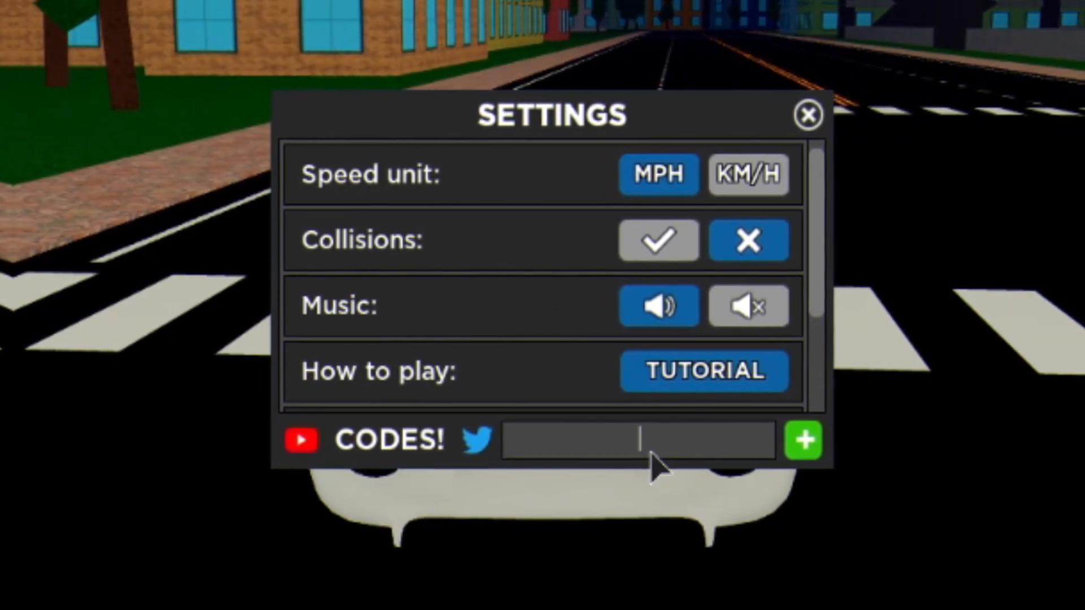
pyautogui.click(801, 441)
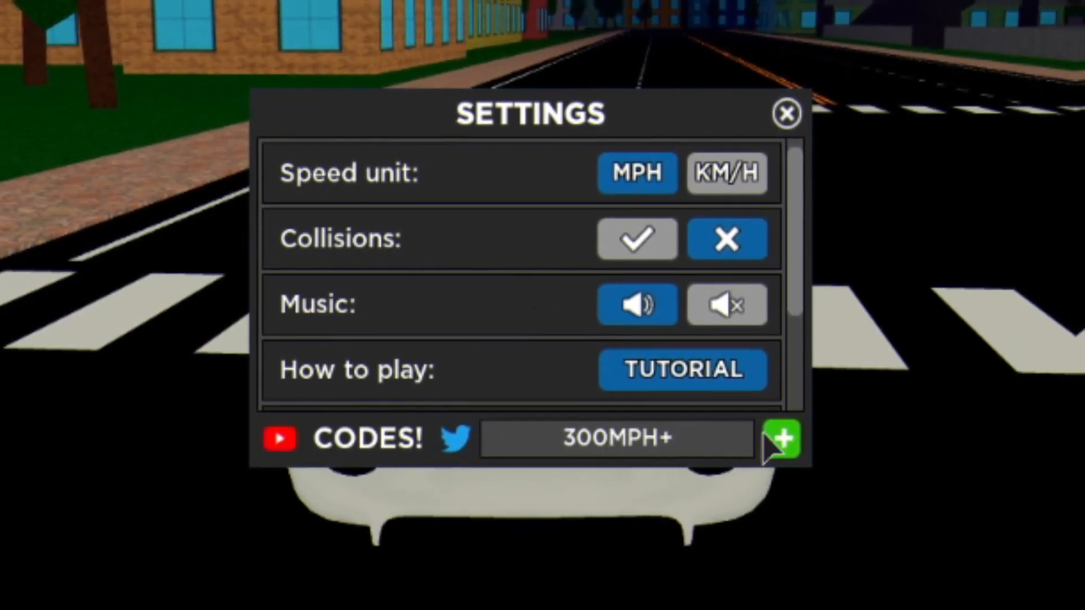
# Submit 300MPH+ and 70Eggs, both rejected as wrong, then close Settings.
pyautogui.click(781, 438)
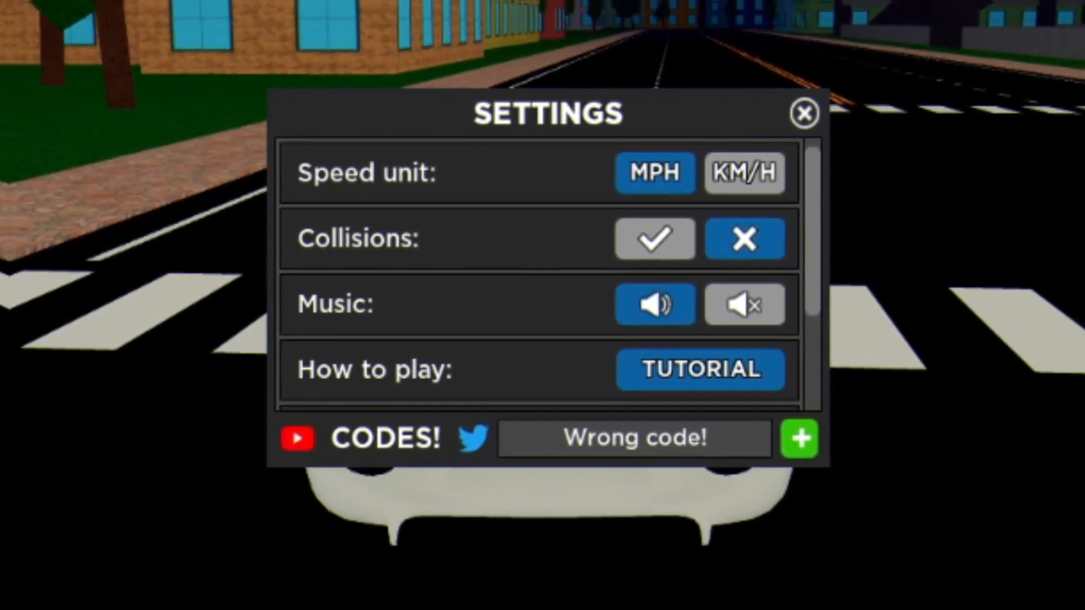
pyautogui.write('70Eggs')
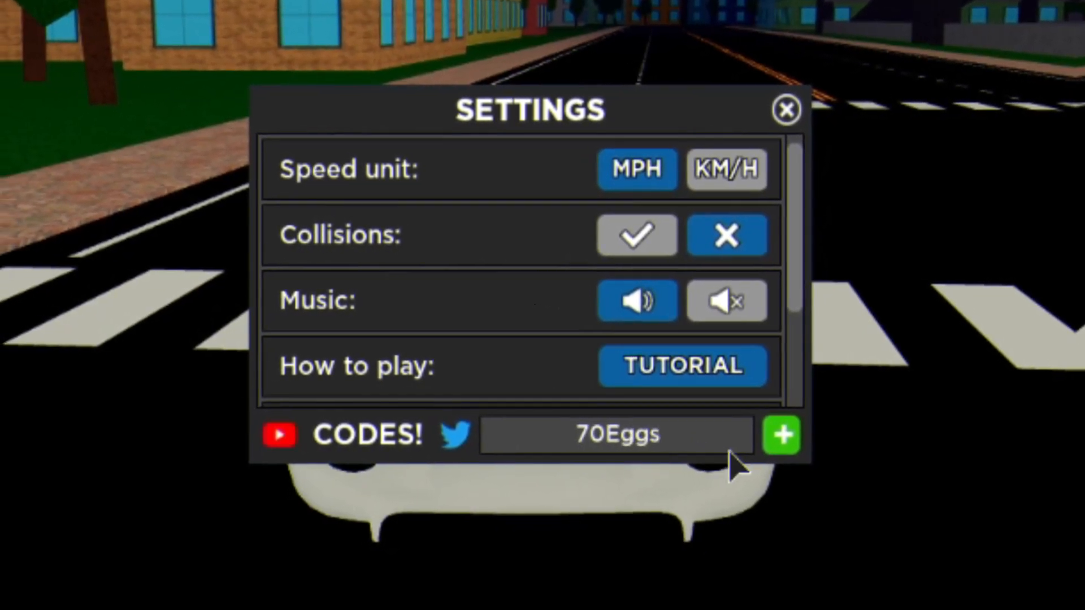
pyautogui.click(780, 434)
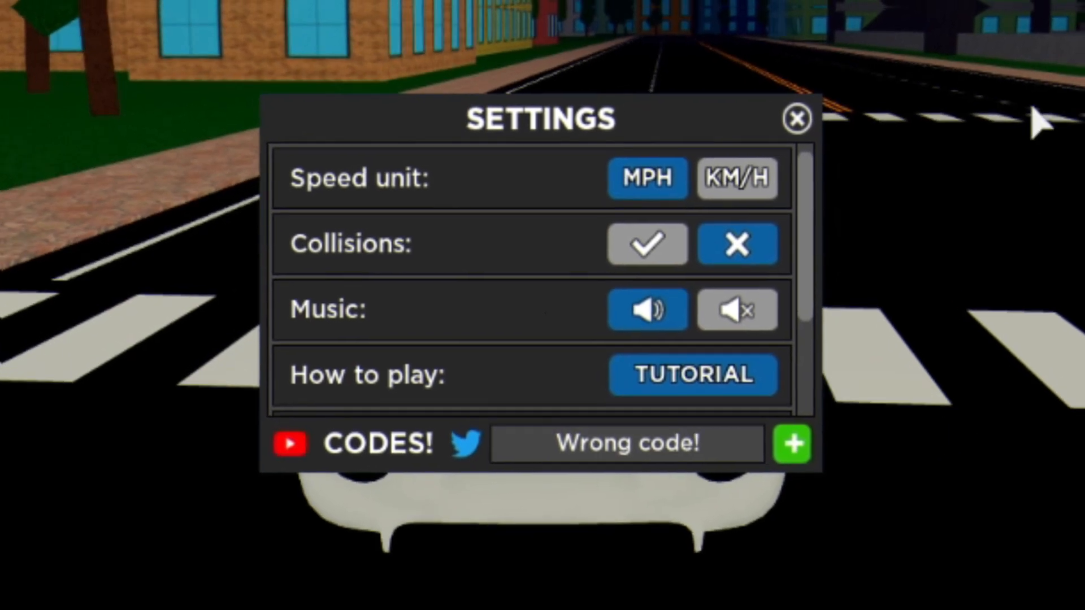
pyautogui.click(796, 118)
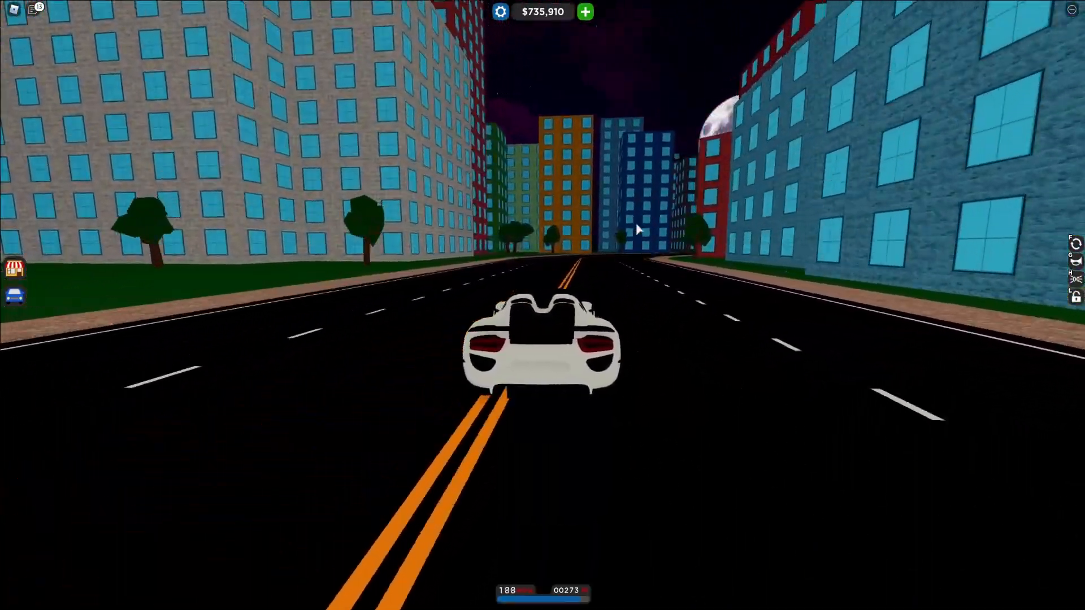
# Drive the car along the night streets and coastal road toward the city blocks.
pyautogui.press('w')
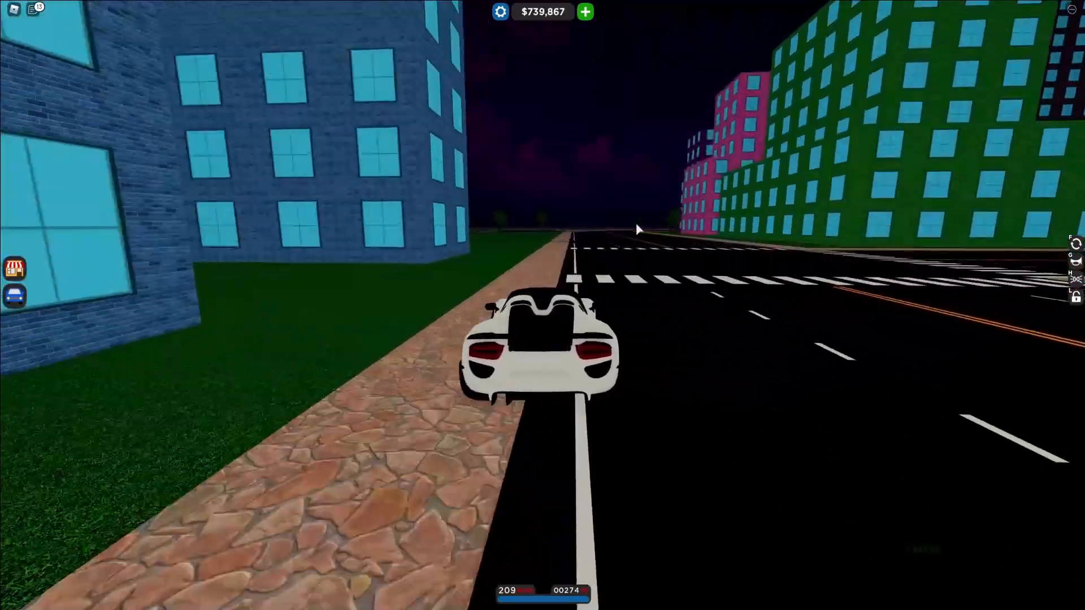
pyautogui.press('w')
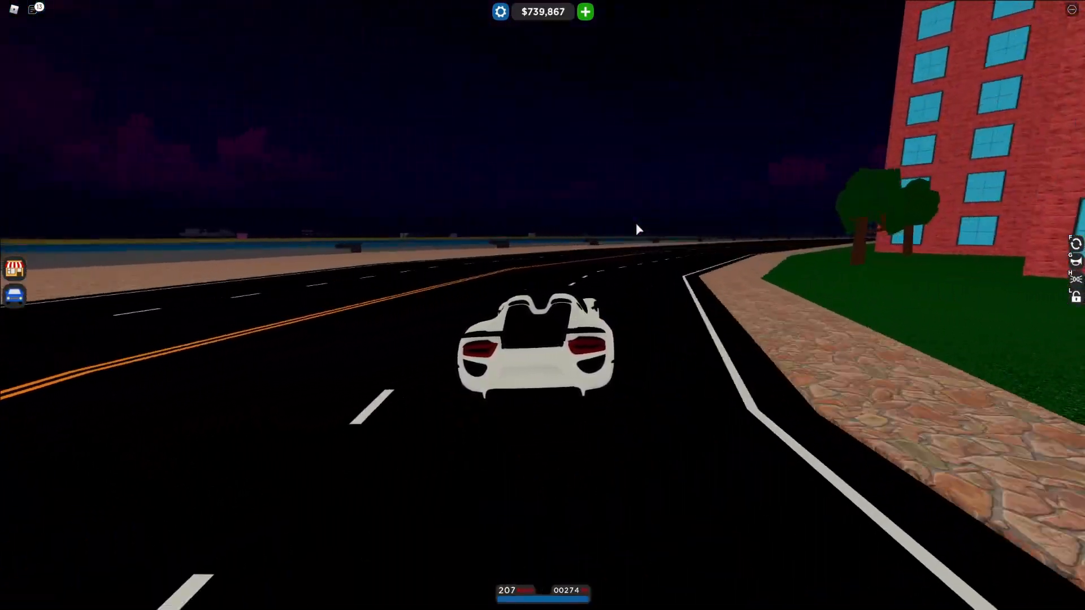
pyautogui.press('w')
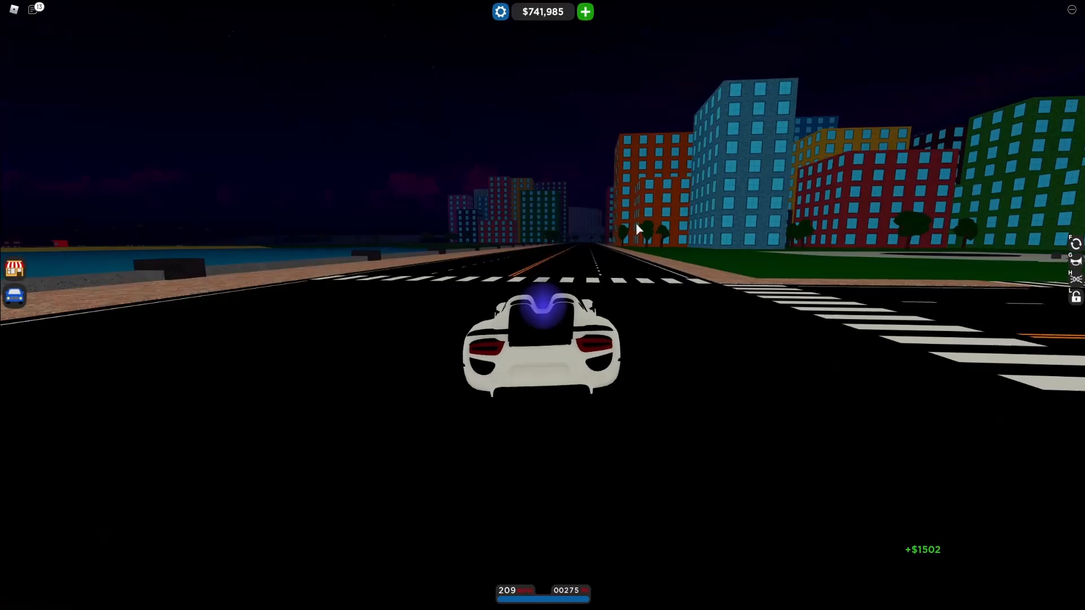